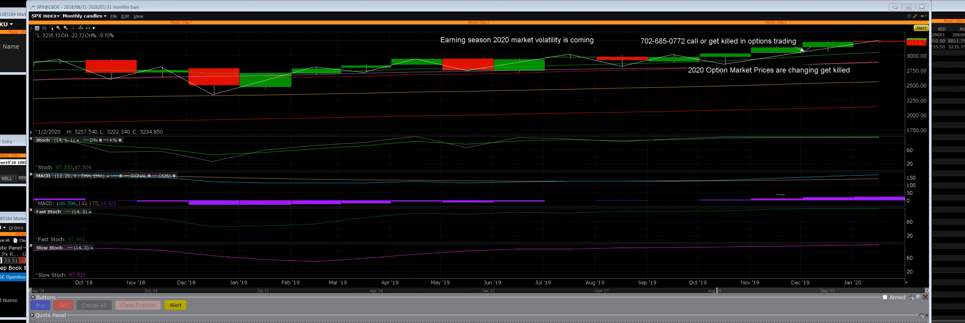
pyautogui.moveTo(496, 60)
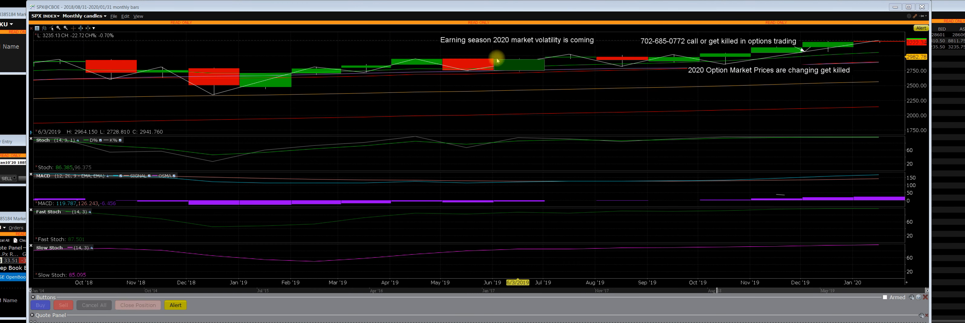